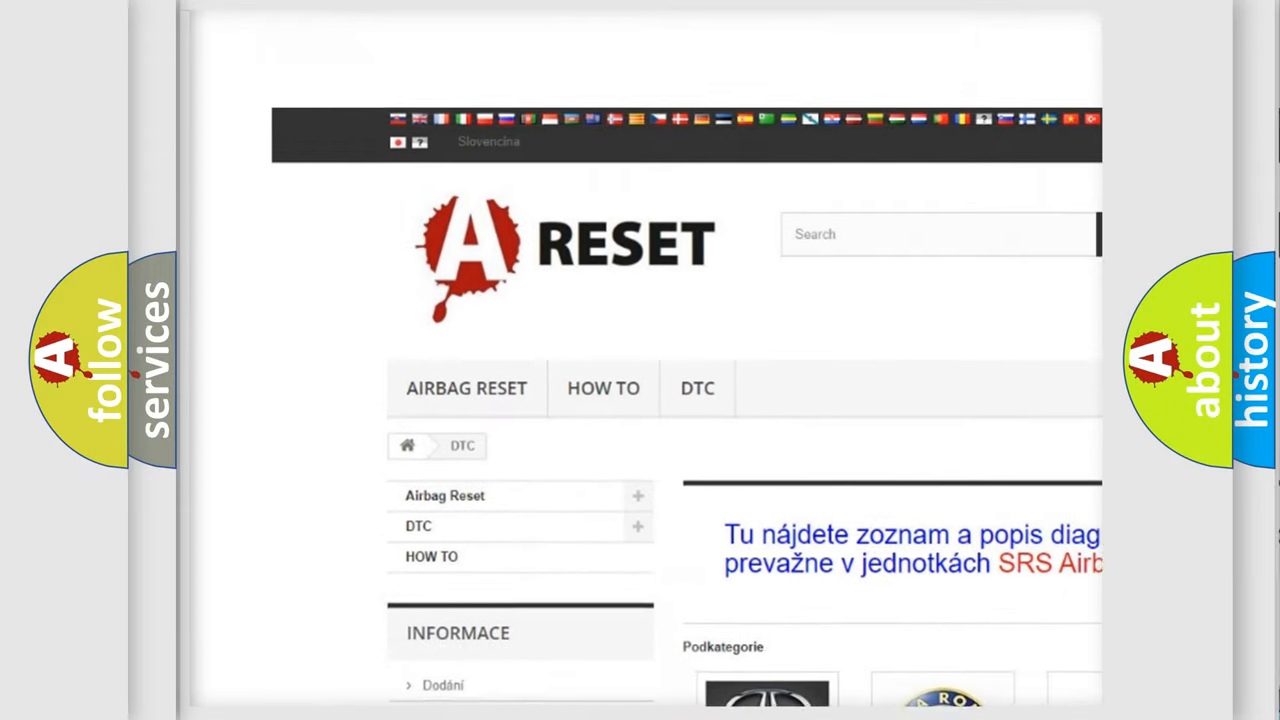
scroll(down, 3)
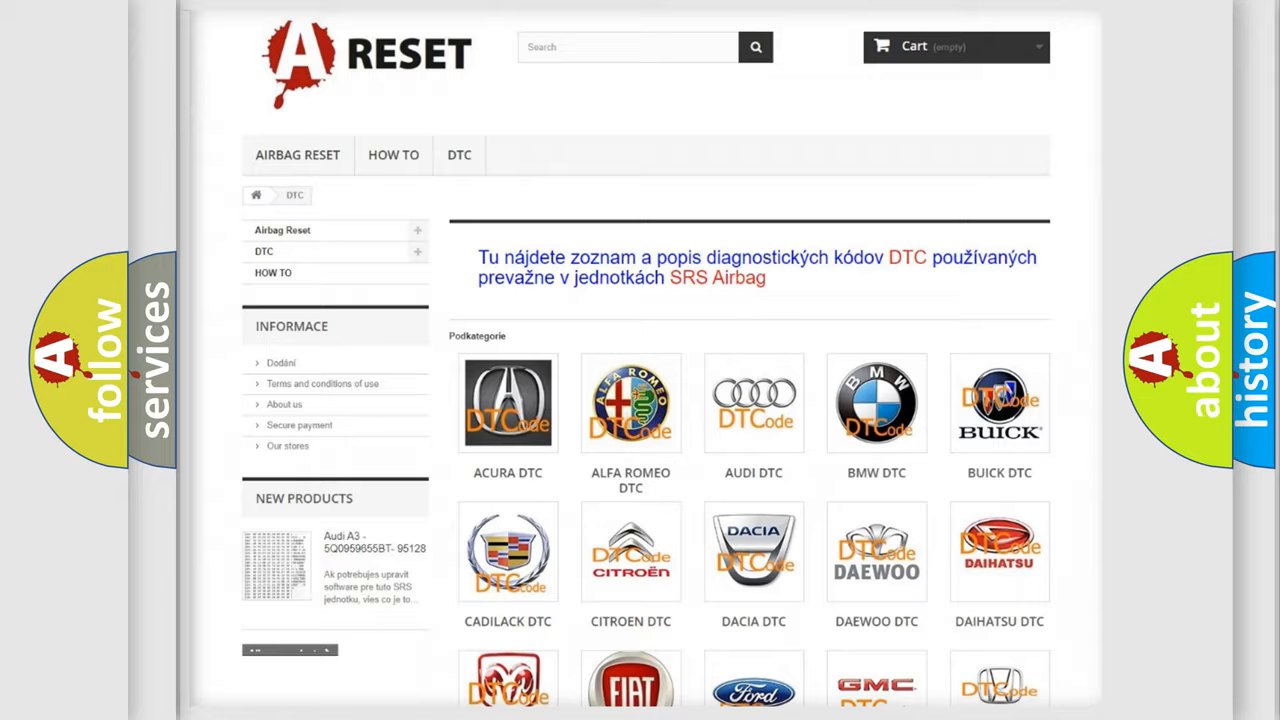
scroll(down, 3)
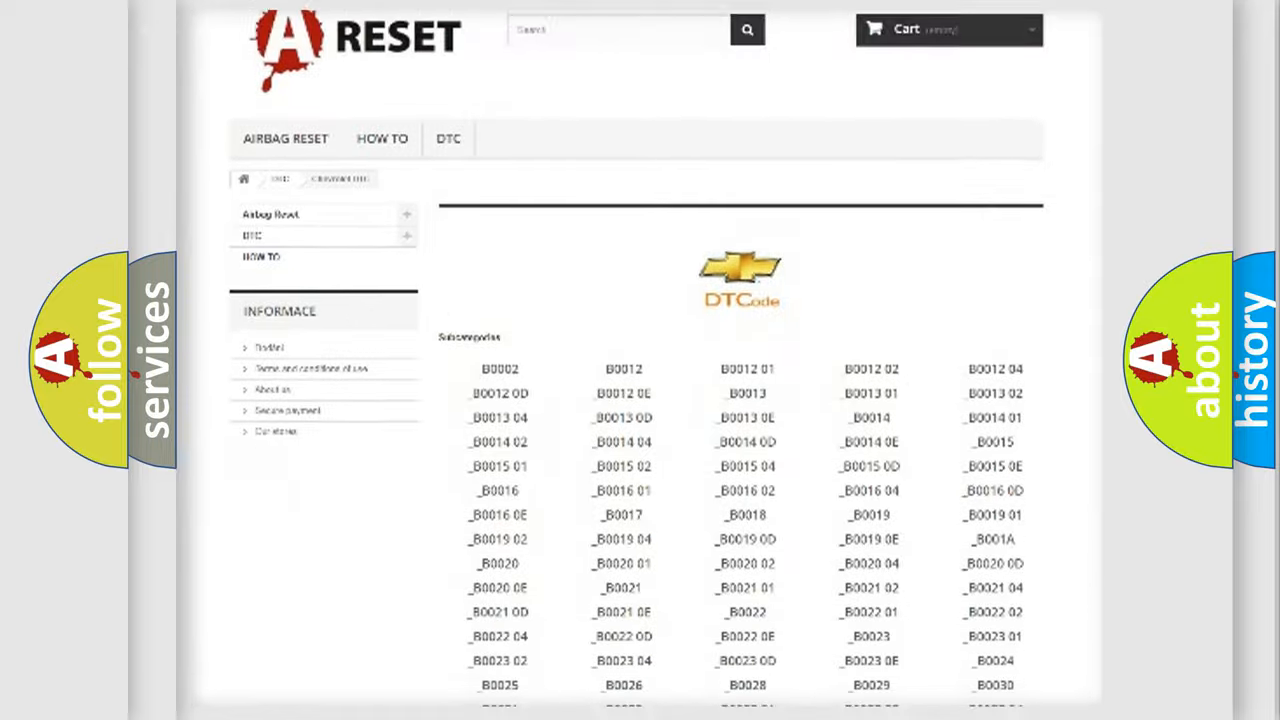
scroll(down, 3)
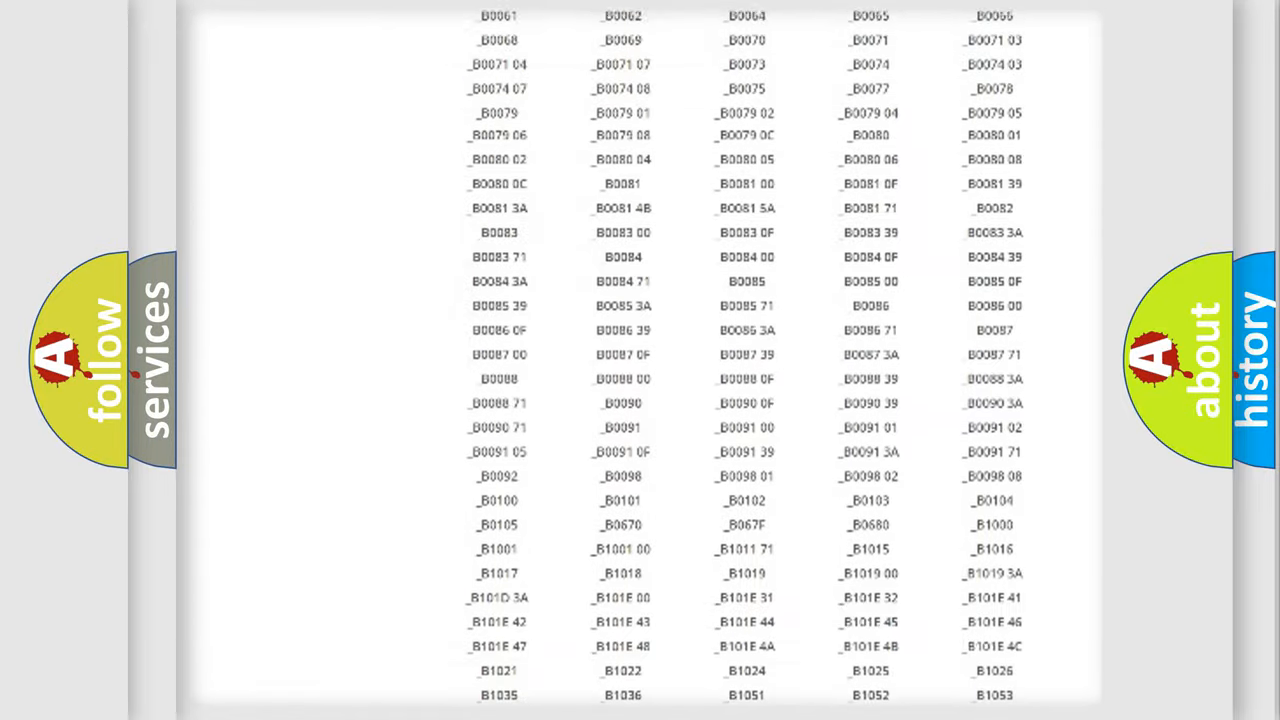